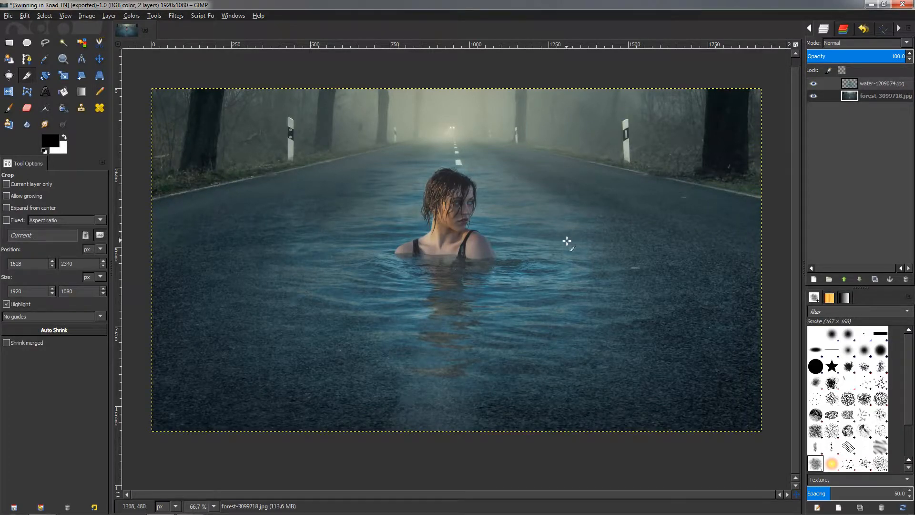
pyautogui.moveTo(259, 333)
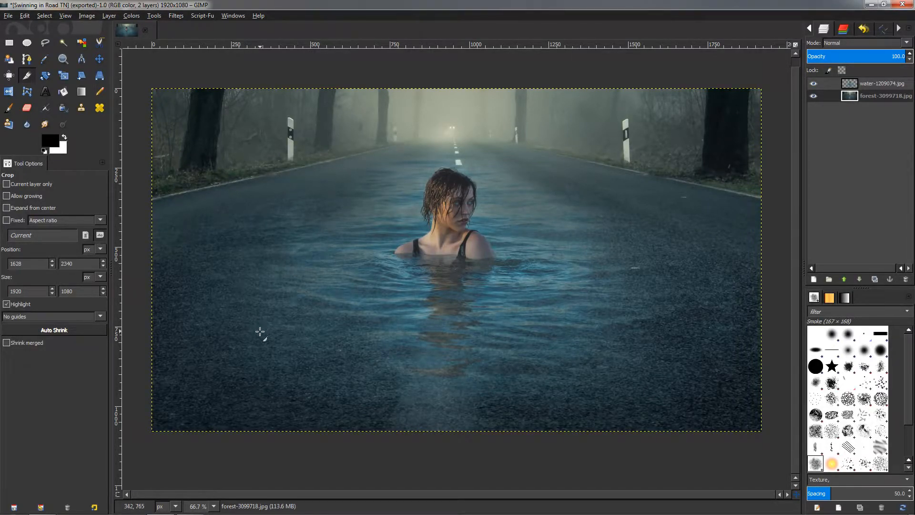
pyautogui.moveTo(516, 194)
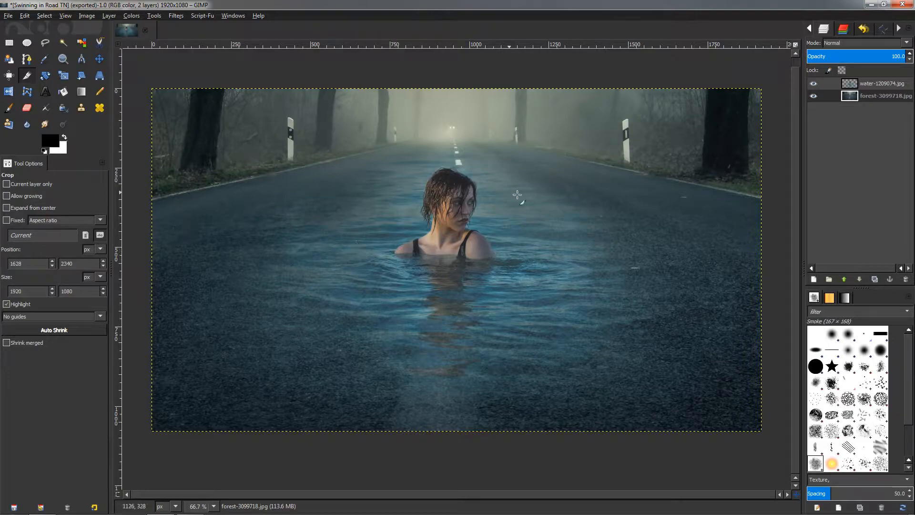
pyautogui.moveTo(552, 272)
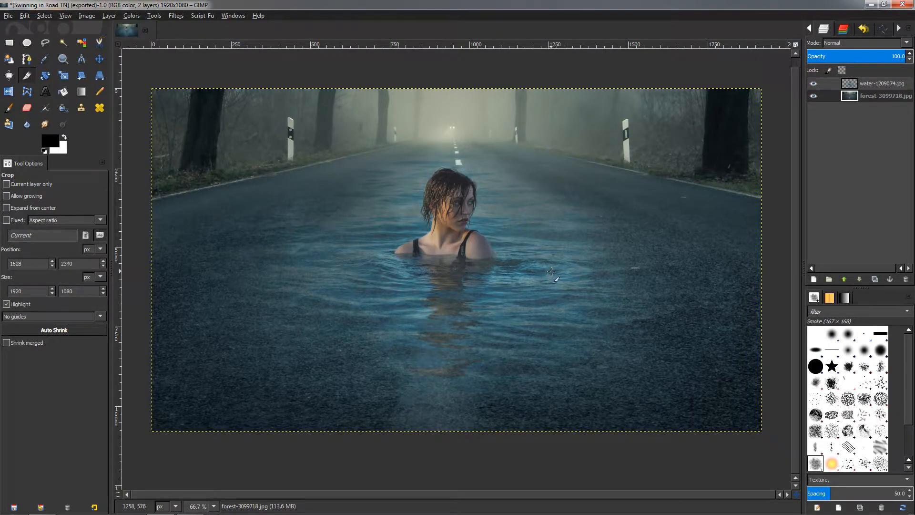
pyautogui.moveTo(553, 241)
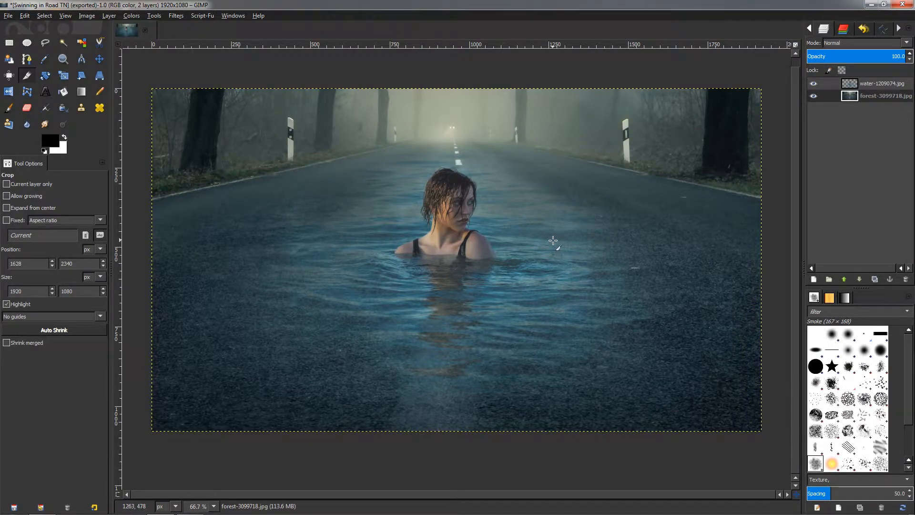
pyautogui.moveTo(552, 243)
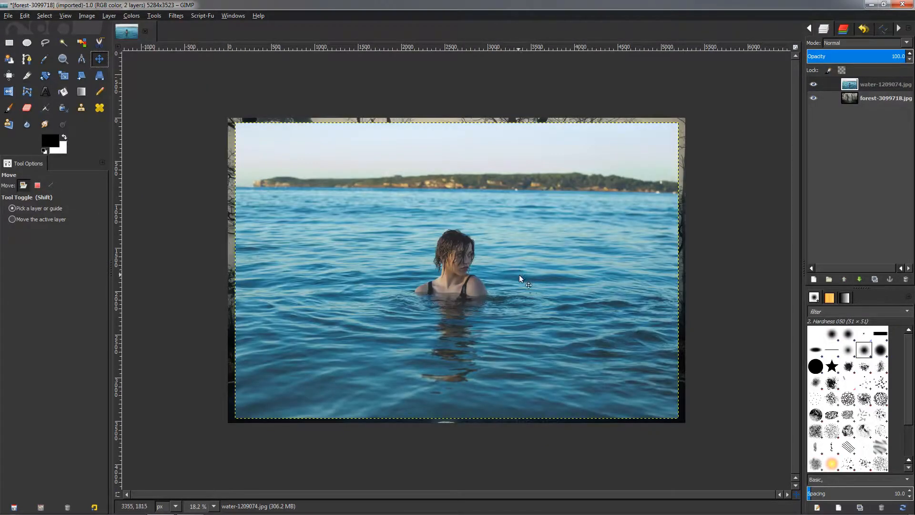
pyautogui.moveTo(478, 238)
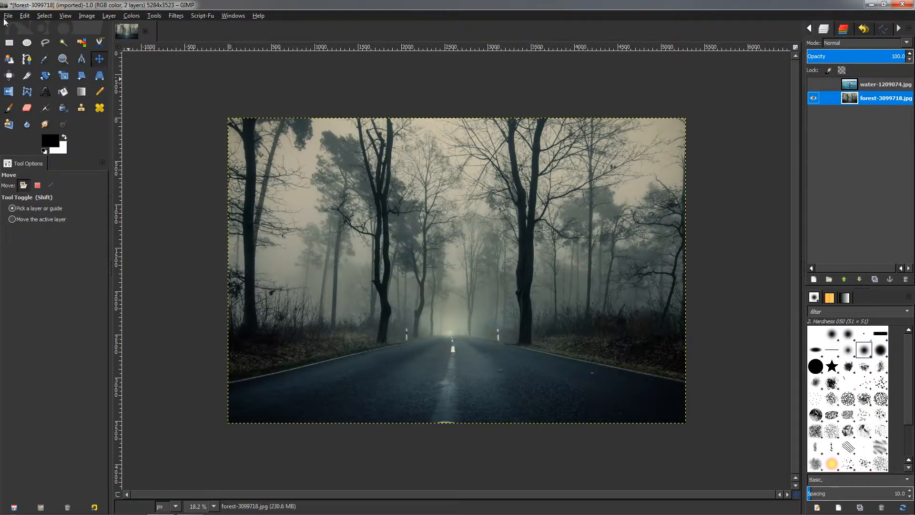
pyautogui.click(8, 15)
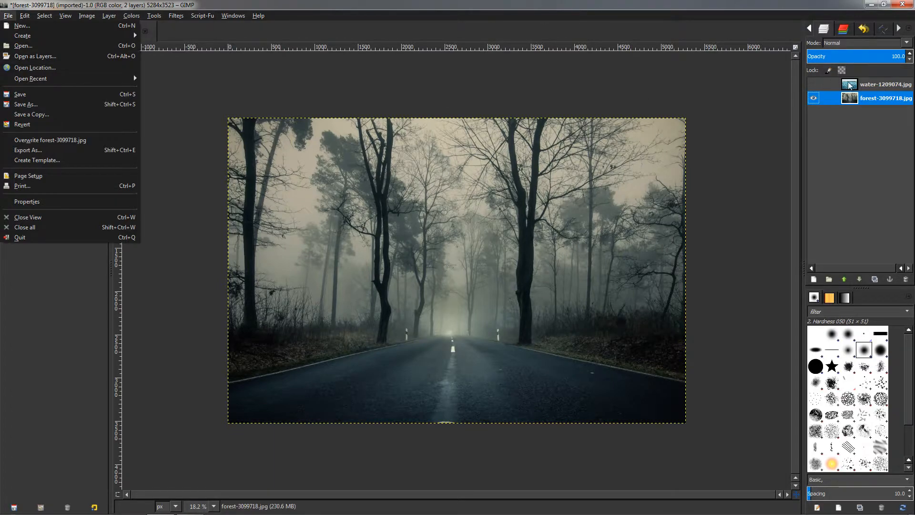
pyautogui.moveTo(35, 56)
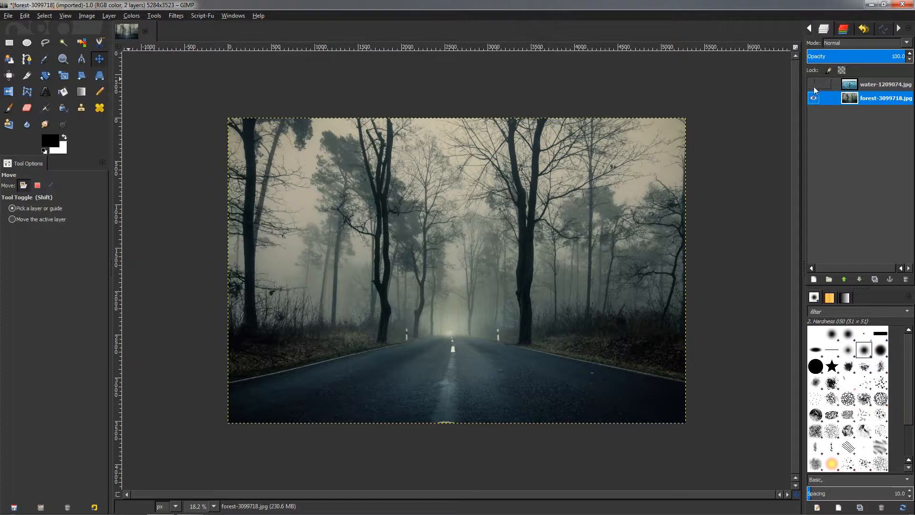
pyautogui.click(813, 84)
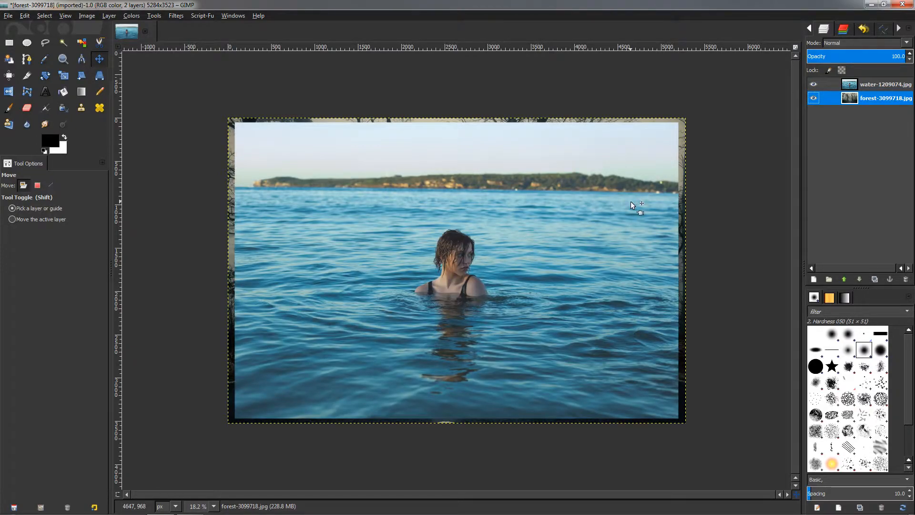
pyautogui.moveTo(539, 212)
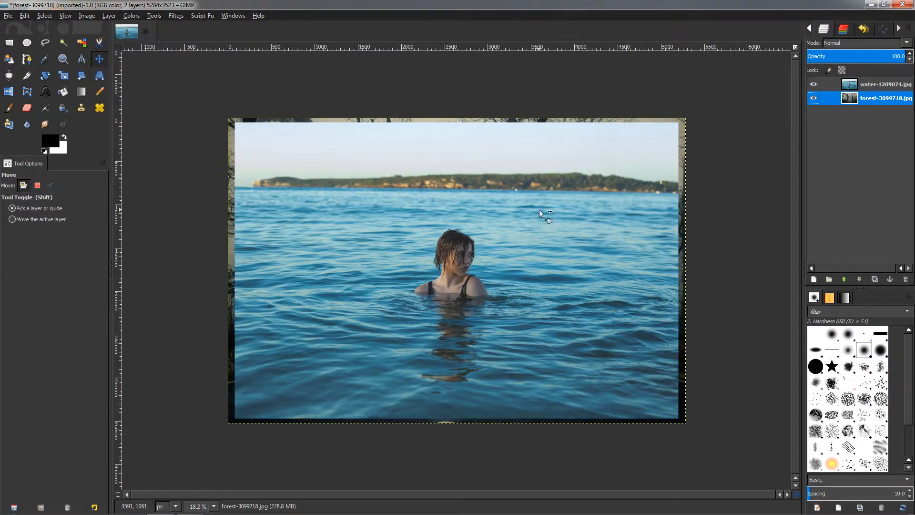
pyautogui.moveTo(347, 203)
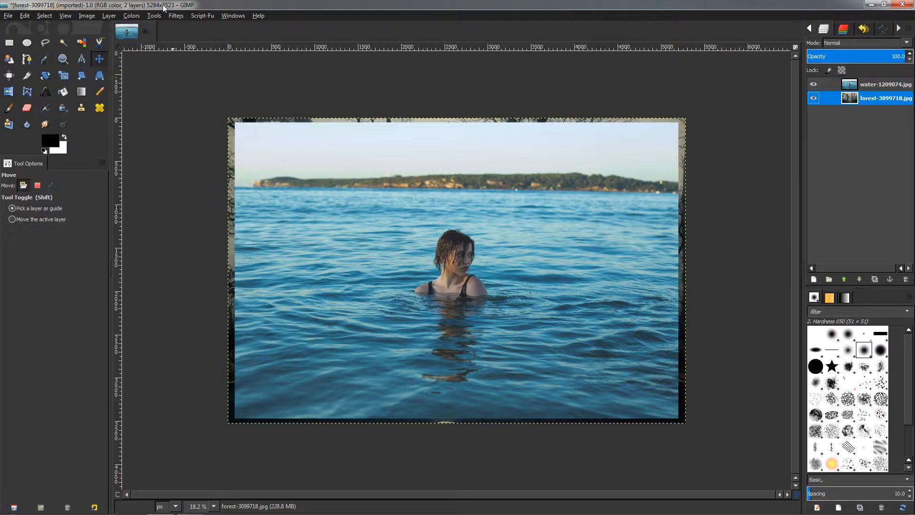
pyautogui.moveTo(446, 194)
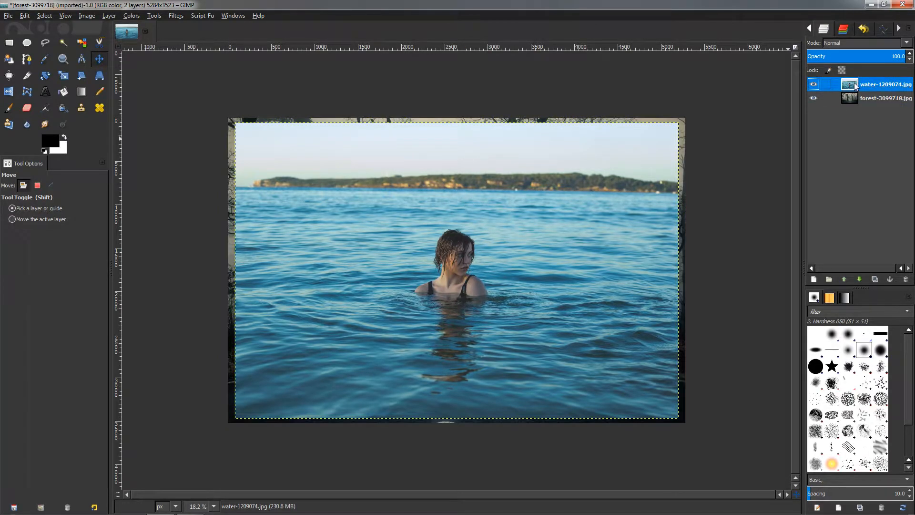
# - Scale the water photo layer down to 1920 × 1280 pixels so the forest shows around it
pyautogui.click(63, 76)
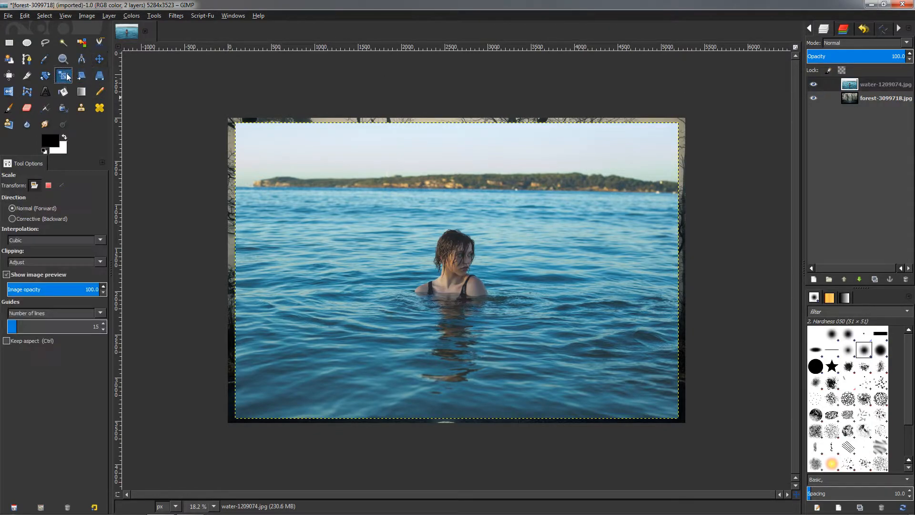
pyautogui.click(456, 270)
pyautogui.write('1920')
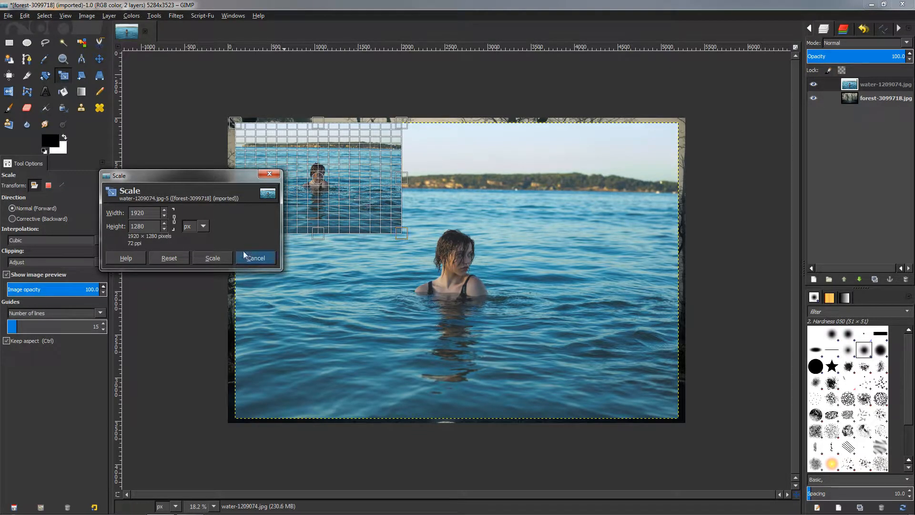
pyautogui.moveTo(338, 186)
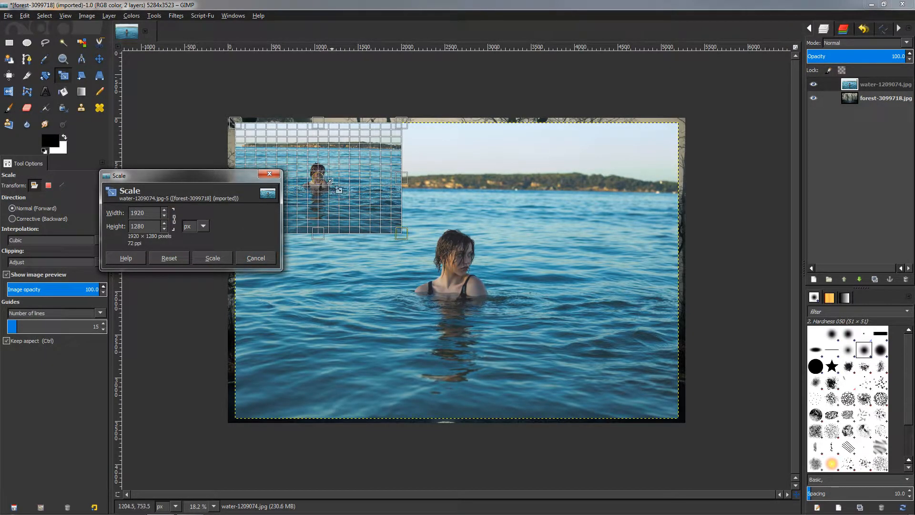
pyautogui.click(211, 259)
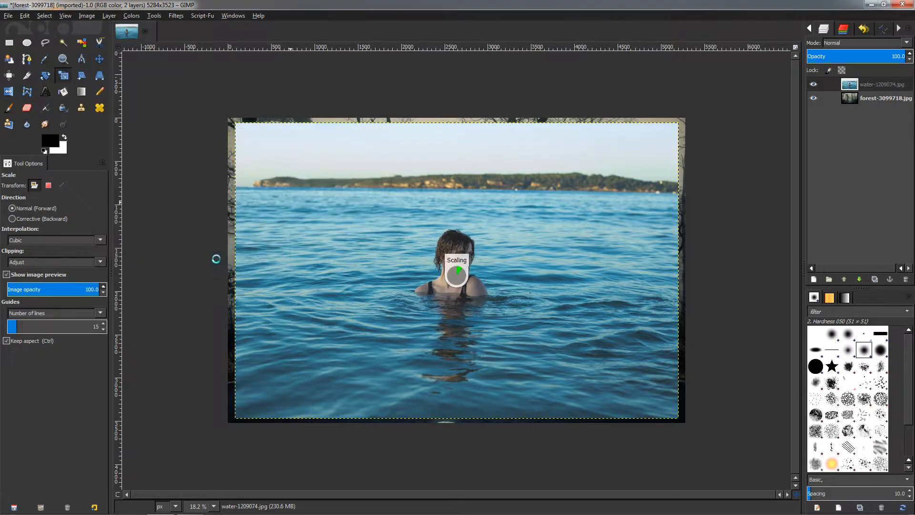
pyautogui.click(456, 274)
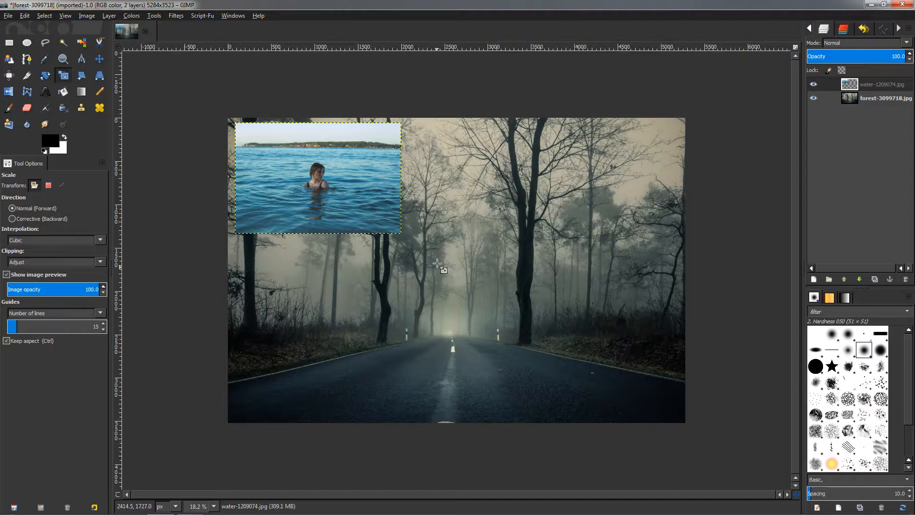
# - Move the shrunken water photo down onto the road at the bottom centre
pyautogui.click(98, 59)
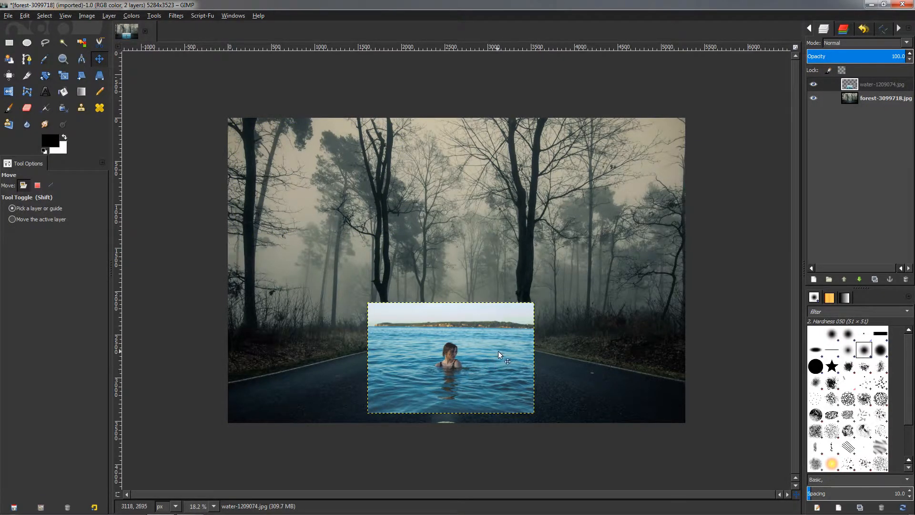
pyautogui.click(849, 88)
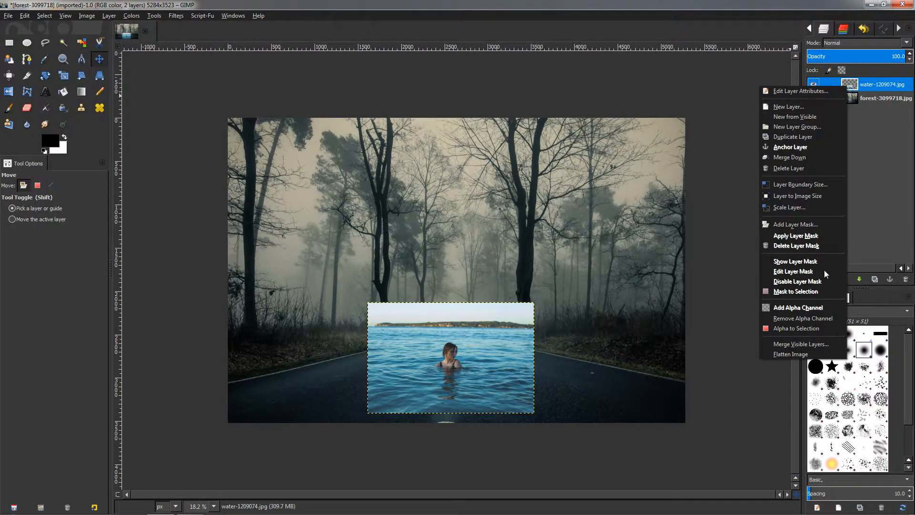
pyautogui.moveTo(794, 308)
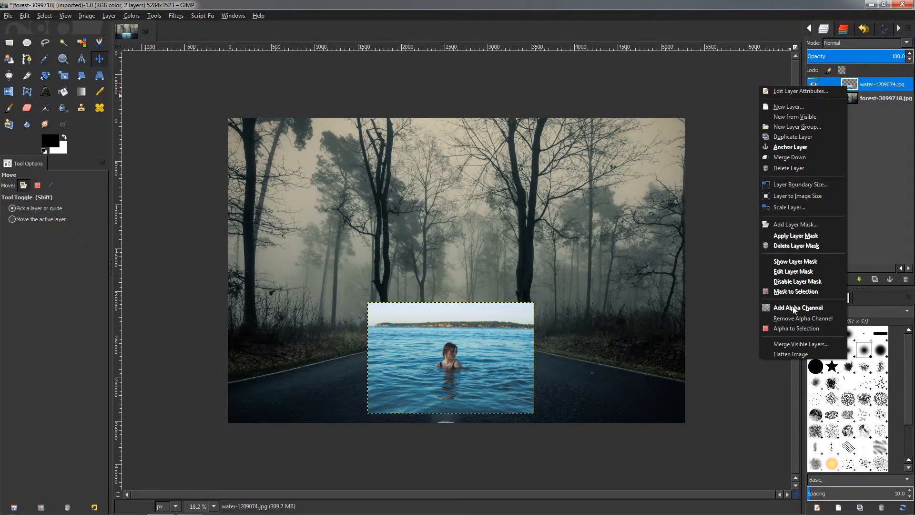
pyautogui.moveTo(798, 307)
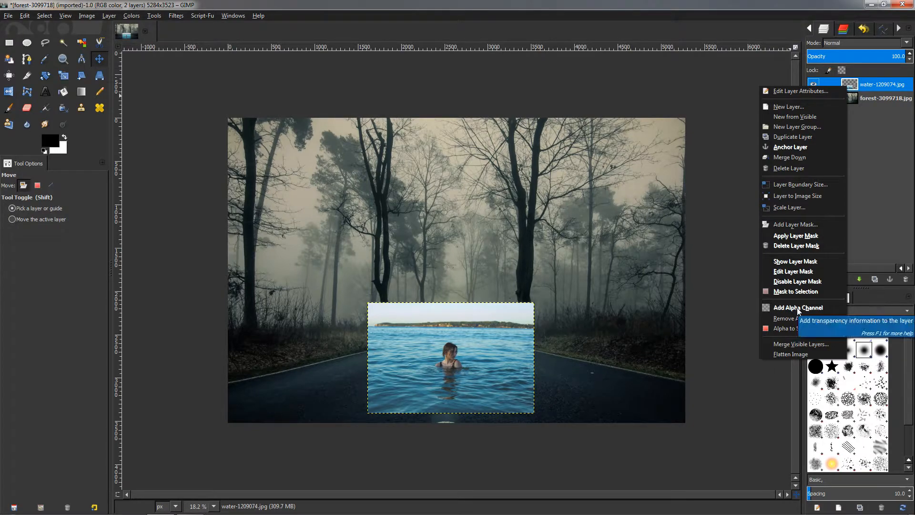
pyautogui.moveTo(858, 233)
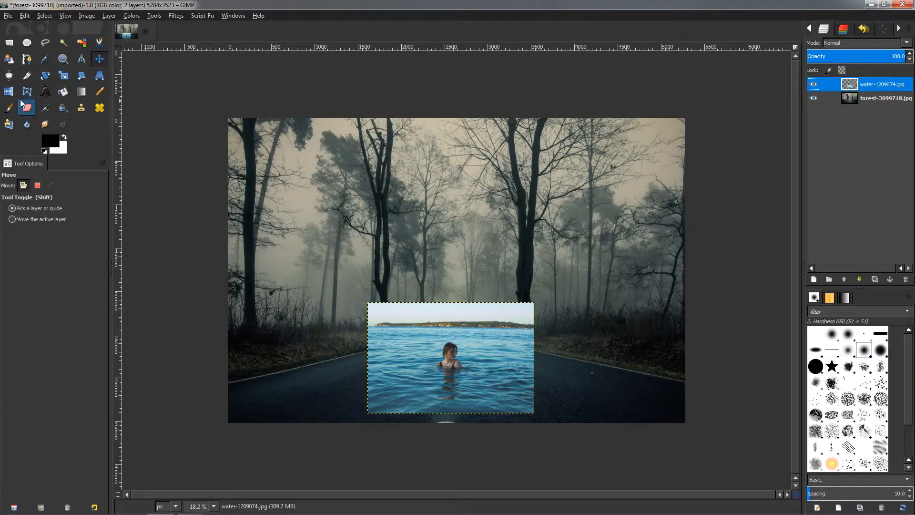
# - Erase the water photo's edges with a soft Hardness 025 brush, leaving an oval pool around the swimmer
pyautogui.click(26, 108)
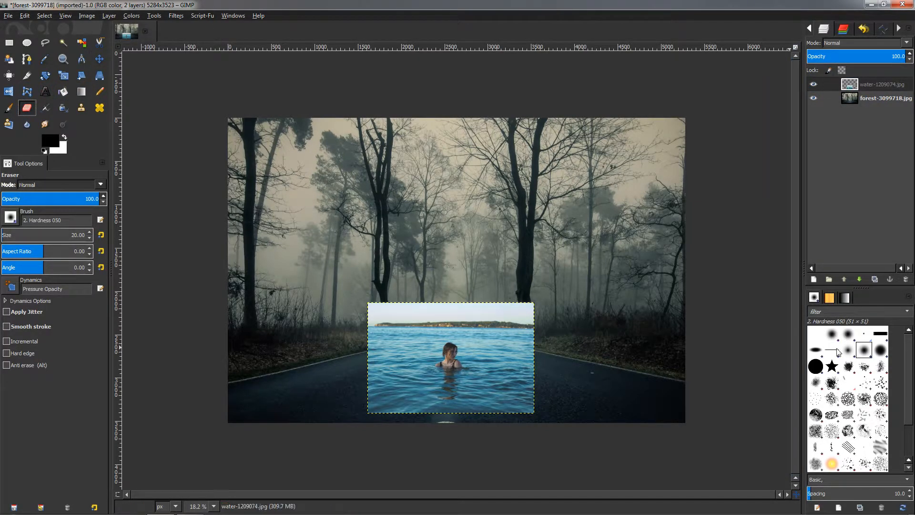
pyautogui.click(863, 350)
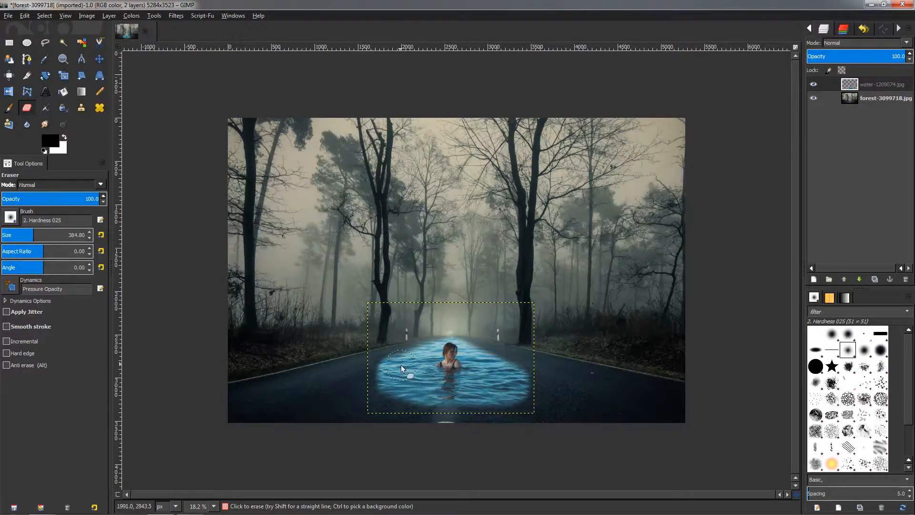
pyautogui.moveTo(557, 387)
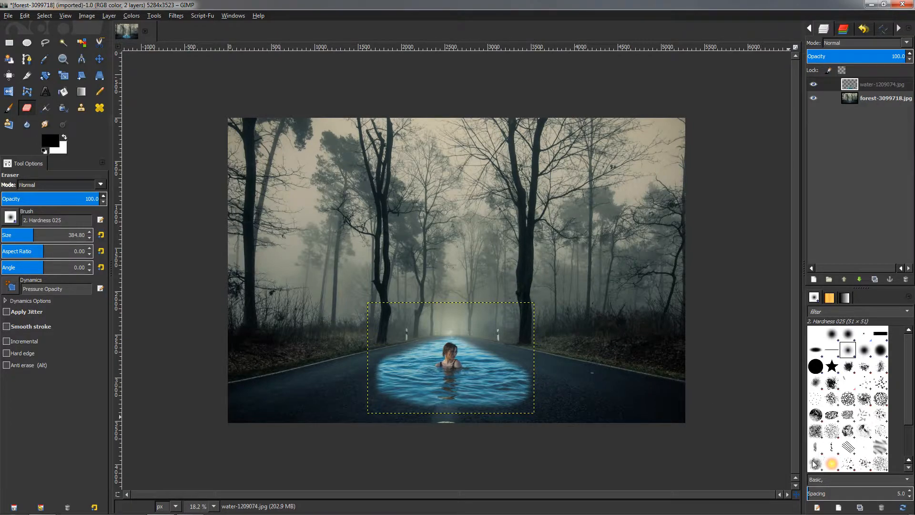
# - Switch the eraser to the textured Smoke brush with Spacing 50 and rough up the pool's lower edge
pyautogui.click(815, 461)
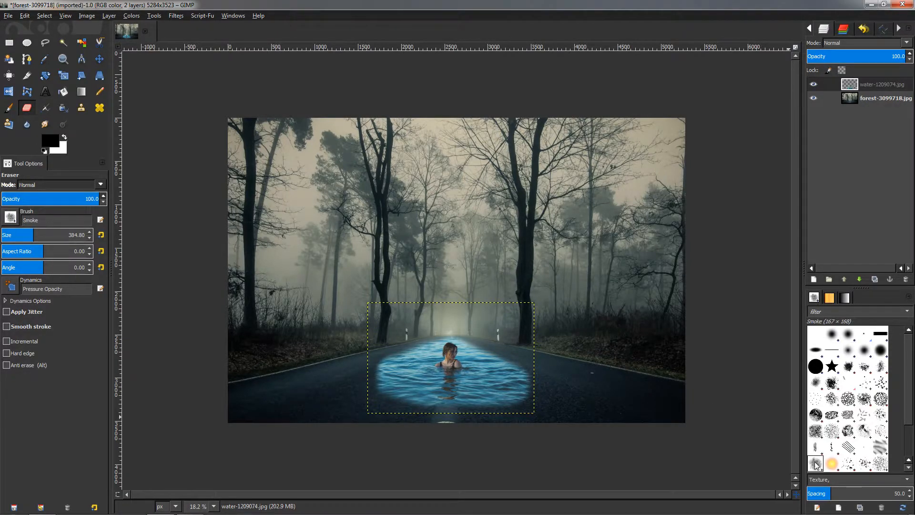
pyautogui.moveTo(580, 394)
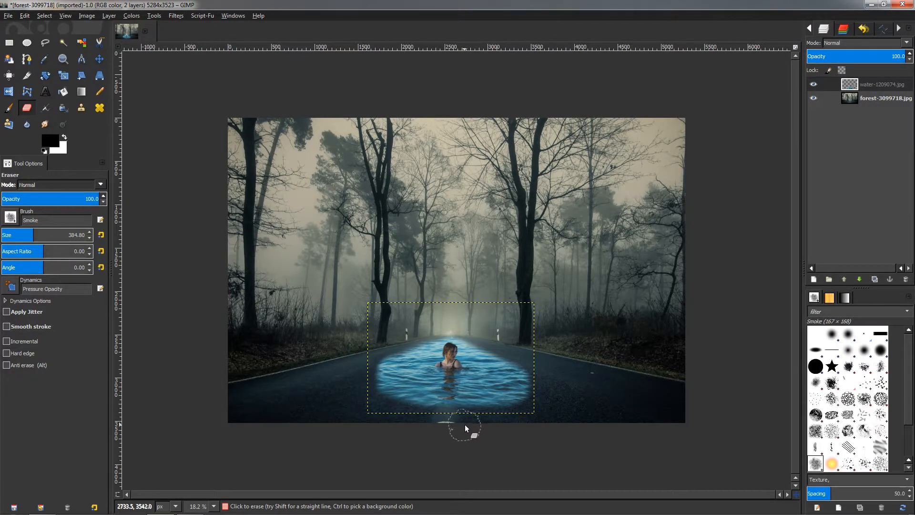
pyautogui.moveTo(445, 441)
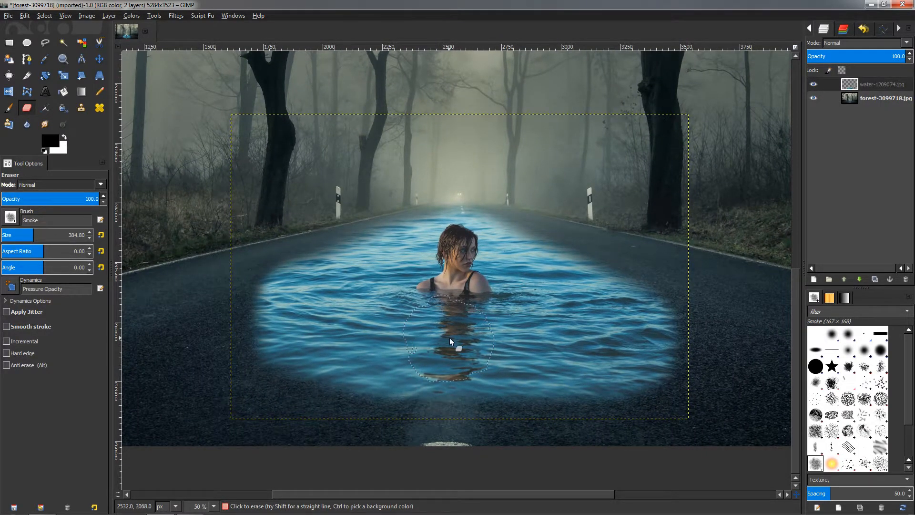
pyautogui.click(457, 344)
pyautogui.write('50')
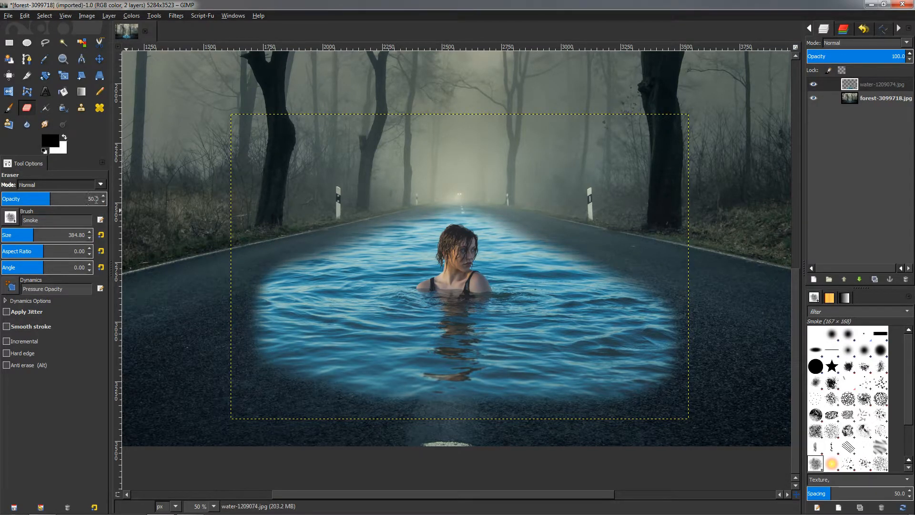
pyautogui.moveTo(373, 355)
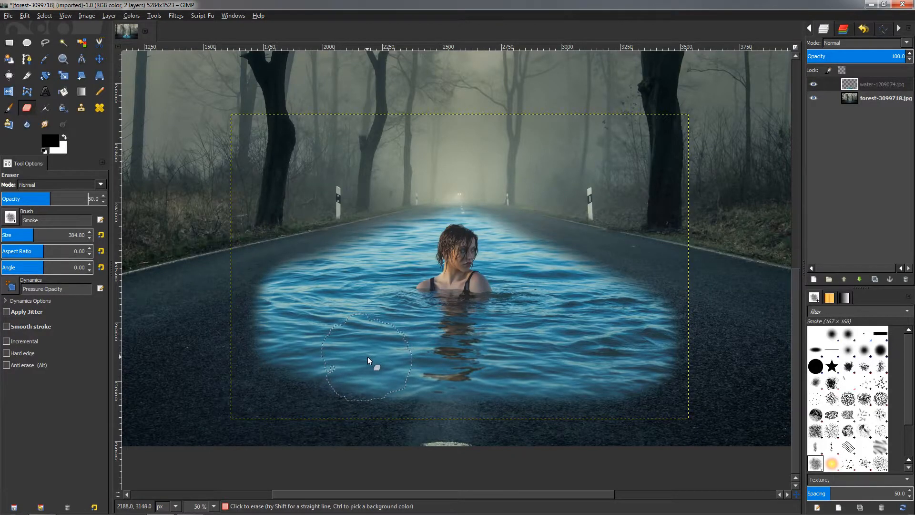
pyautogui.moveTo(198, 327)
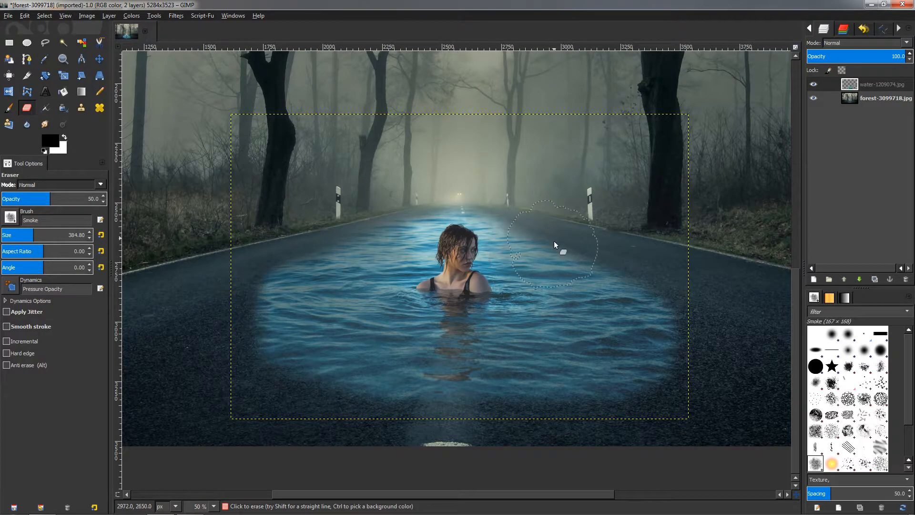
pyautogui.moveTo(364, 388)
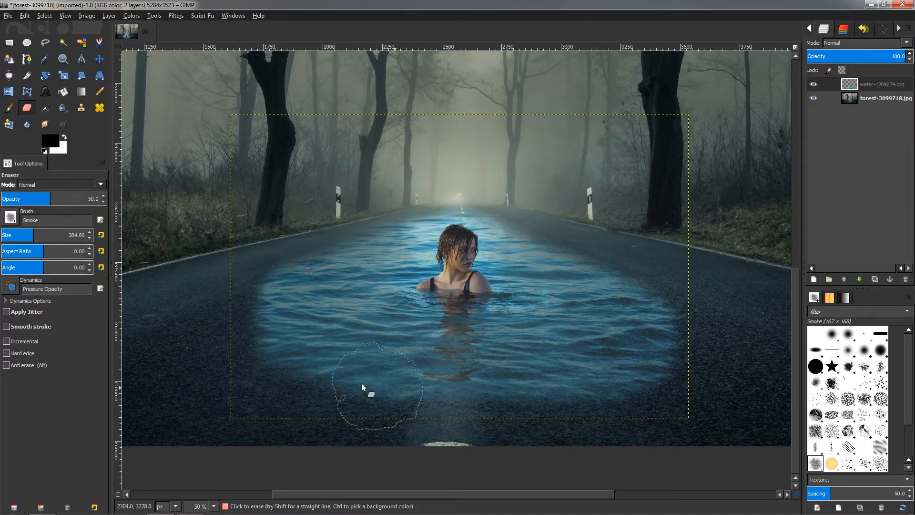
pyautogui.moveTo(624, 268)
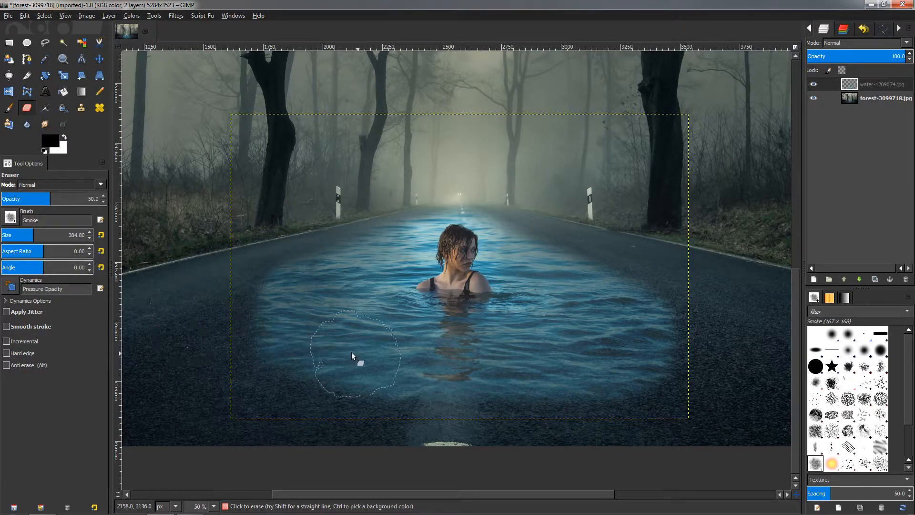
pyautogui.moveTo(610, 344)
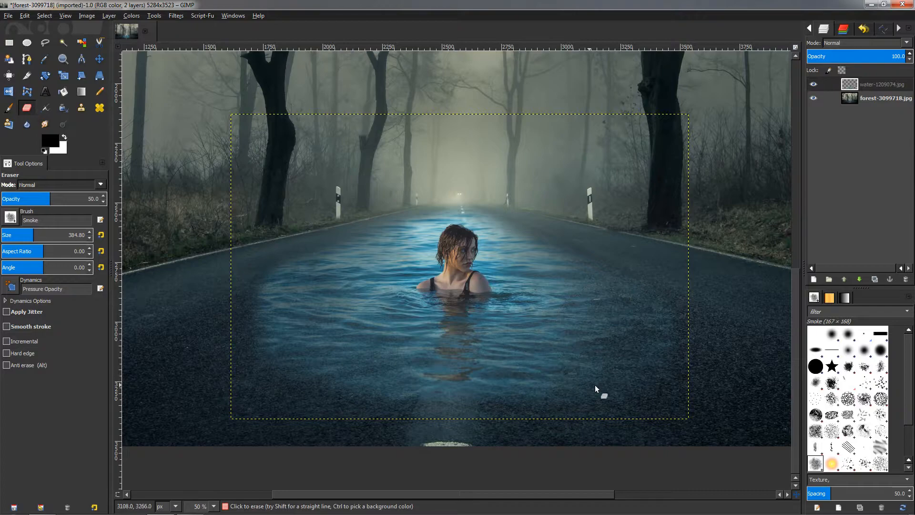
pyautogui.moveTo(396, 373)
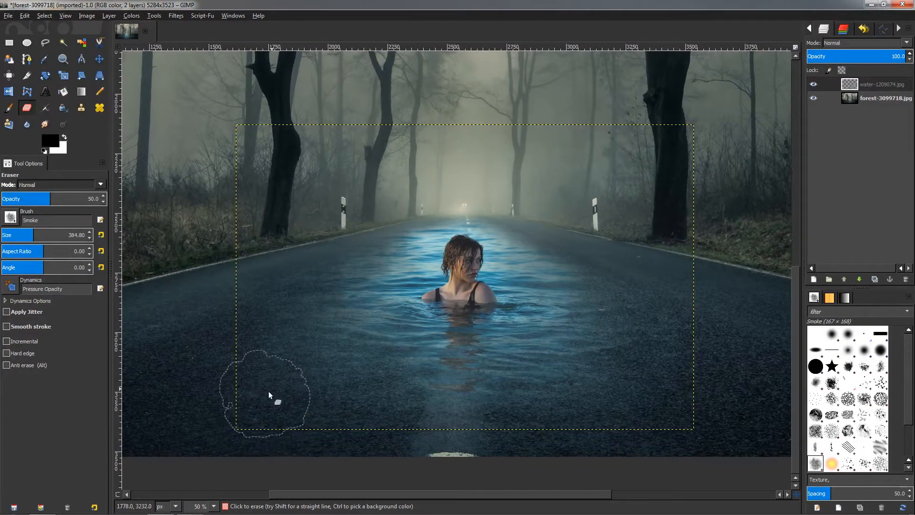
pyautogui.moveTo(477, 318)
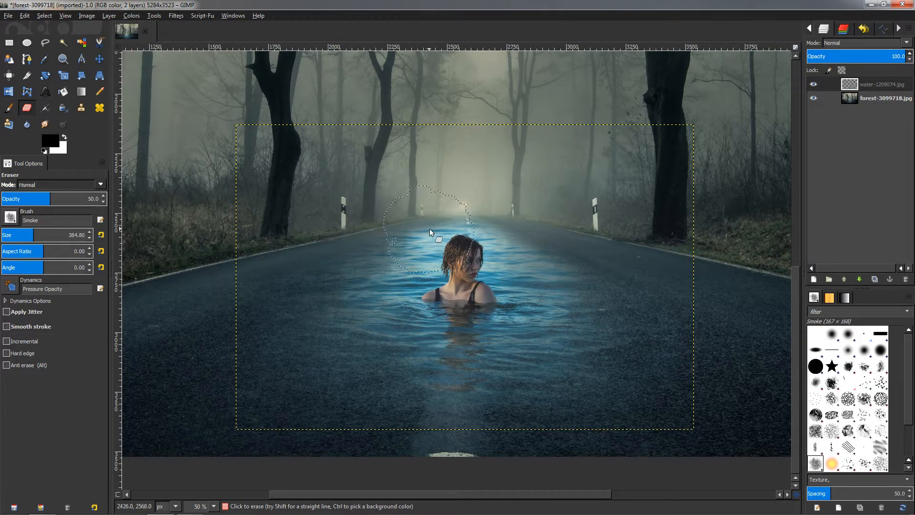
# - Erase the strong blue water beside the swimmer's shoulders until only faint ripples remain
pyautogui.click(434, 234)
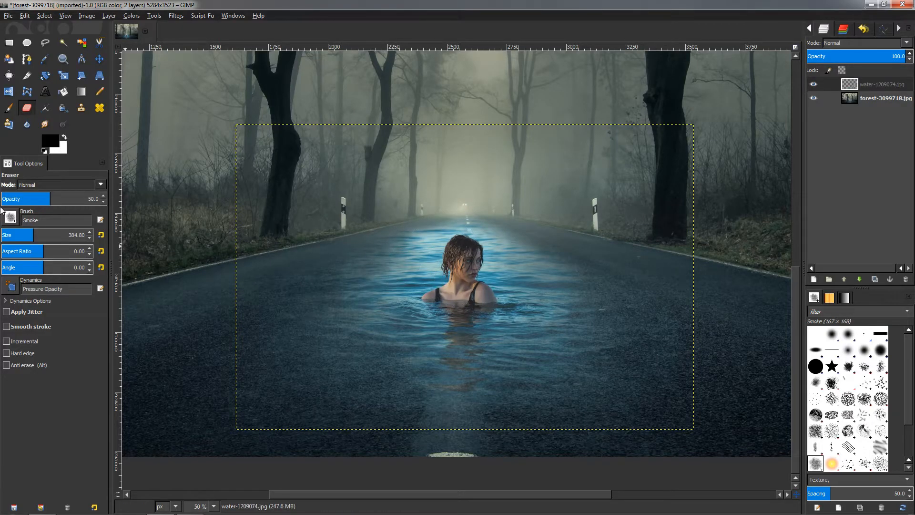
pyautogui.moveTo(409, 274)
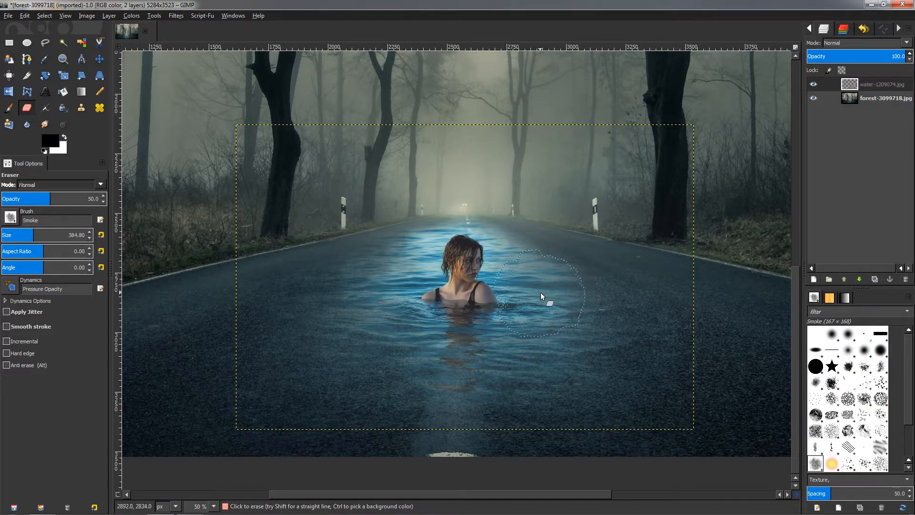
pyautogui.moveTo(539, 280)
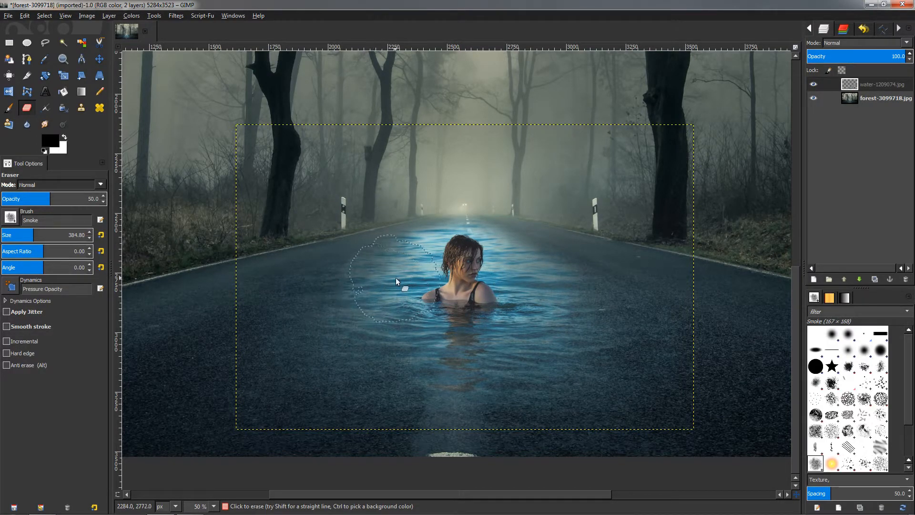
pyautogui.click(398, 282)
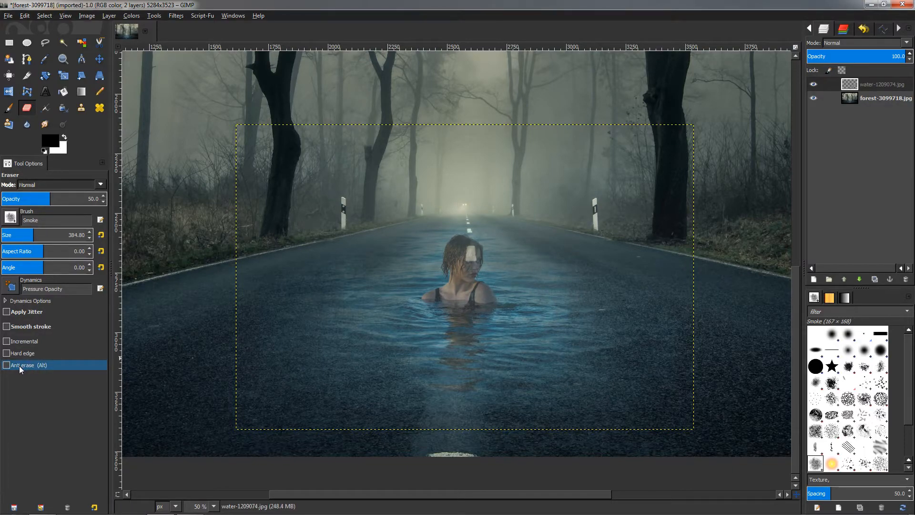
# - Enable Anti erase and paint back the swimmer's face, hair and shoulders
pyautogui.click(6, 365)
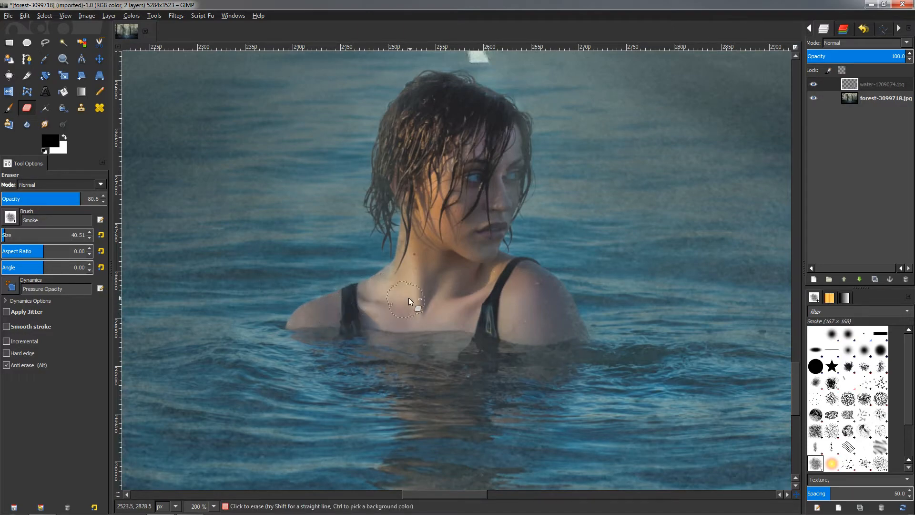
pyautogui.moveTo(397, 315)
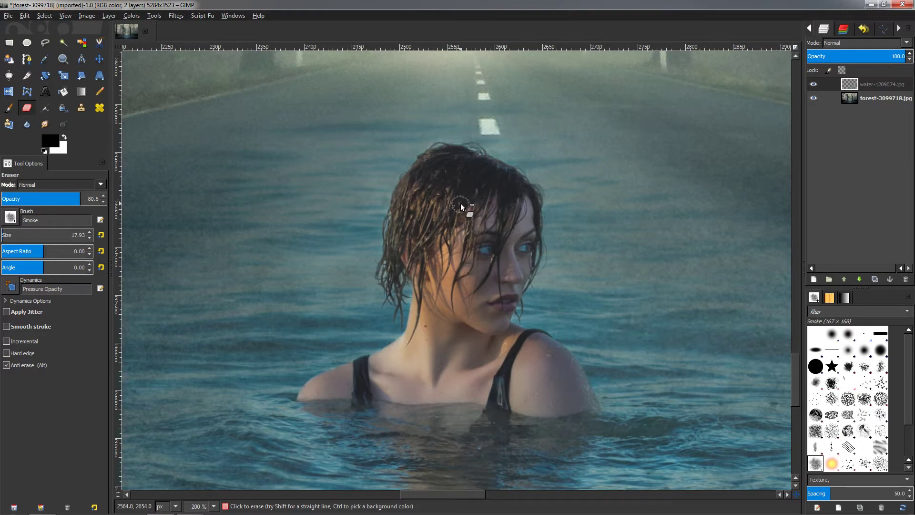
pyautogui.moveTo(531, 210)
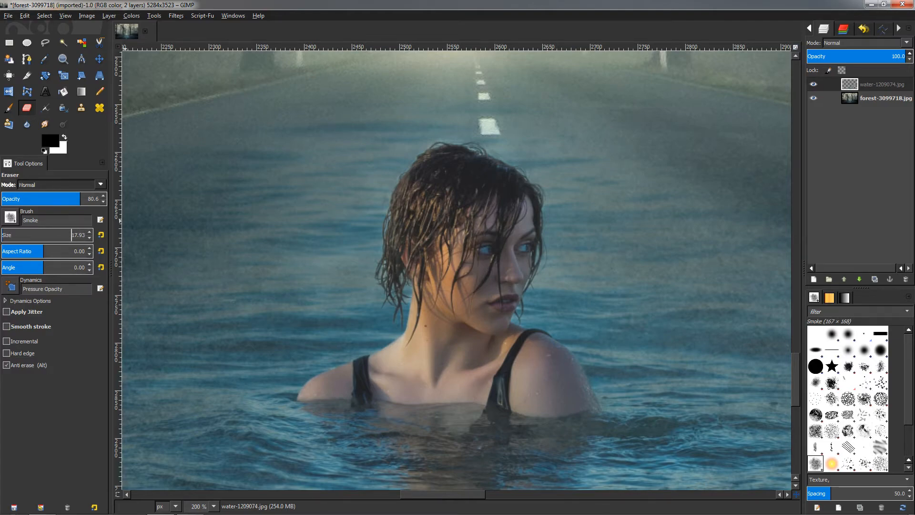
pyautogui.moveTo(524, 236)
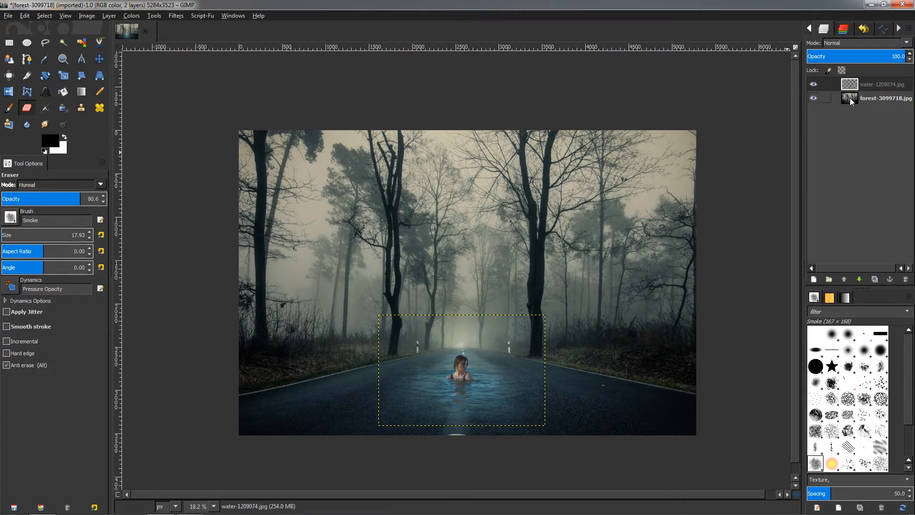
# - Select the forest background layer and darken it with a large eraser at about 10 opacity
pyautogui.click(884, 97)
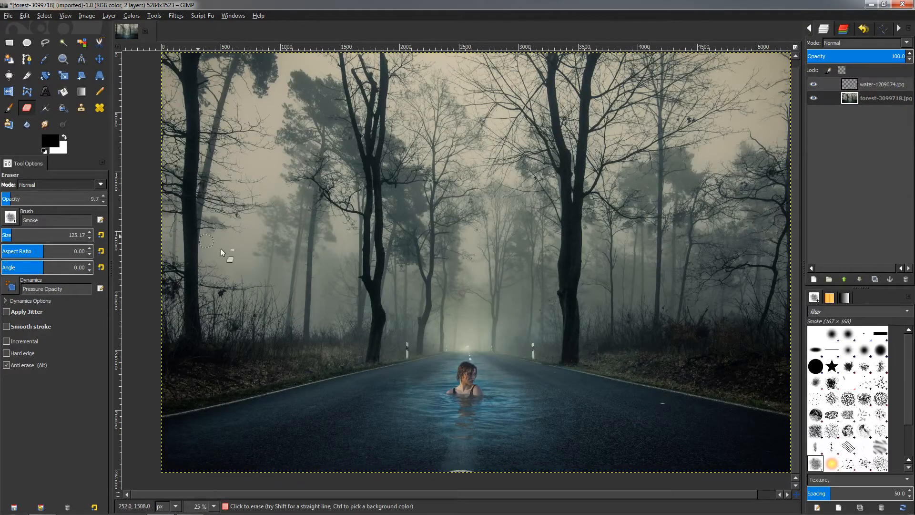
pyautogui.click(26, 76)
pyautogui.write('180')
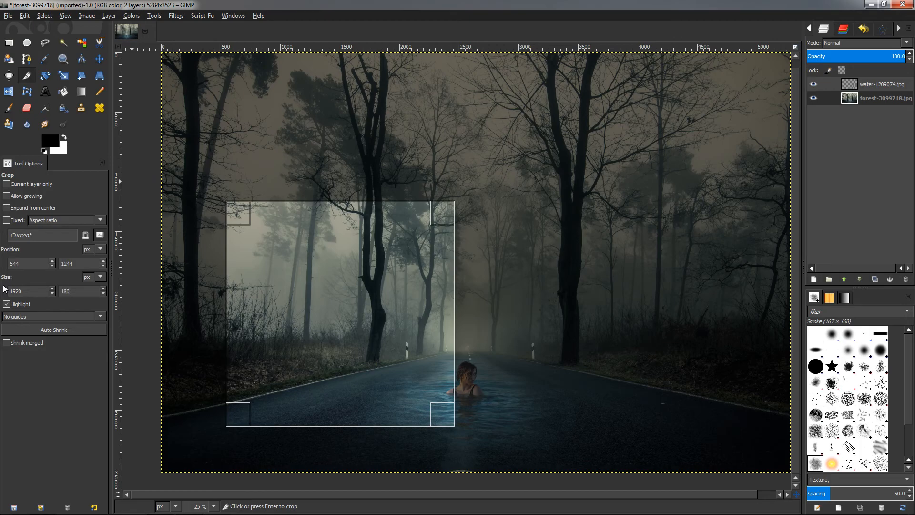
# - Crop the image to a 1920 × 1080 frame centred on the swimmer
pyautogui.write('1080')
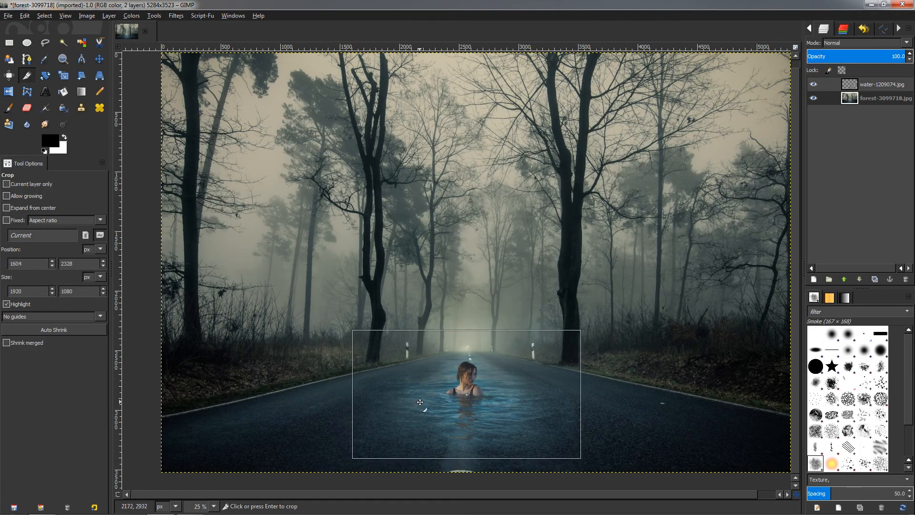
pyautogui.press('Return')
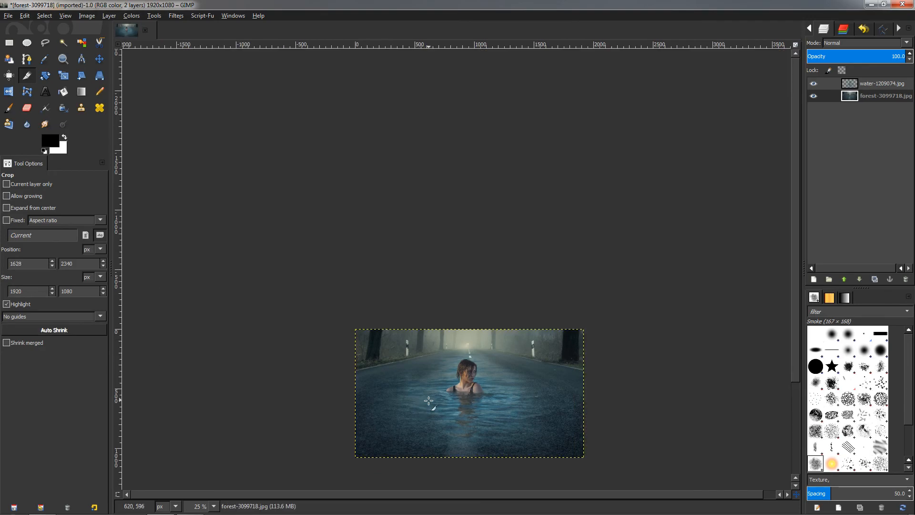